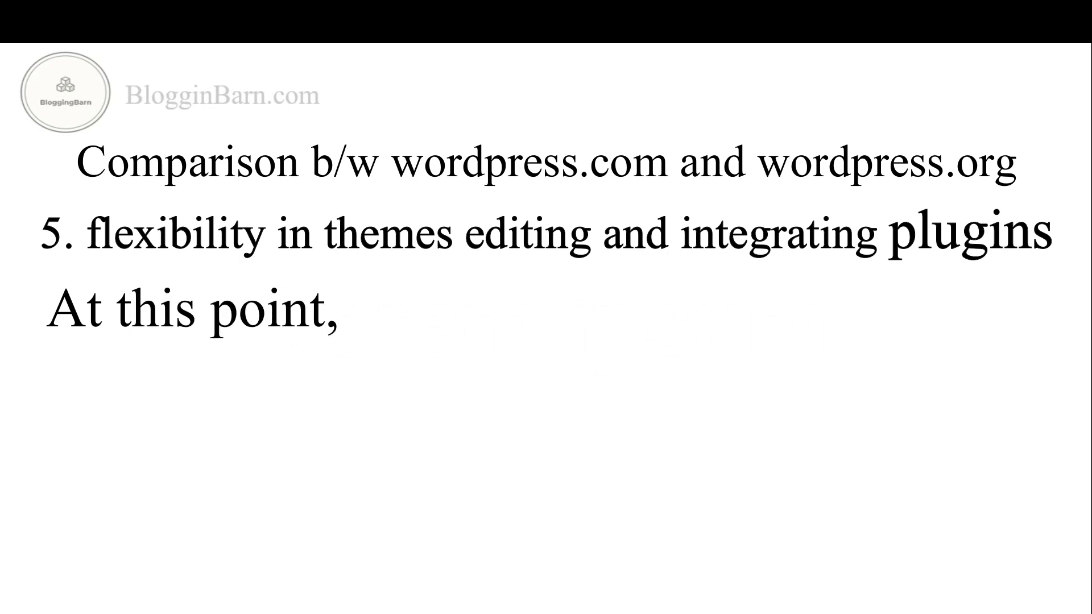
{"action": "type", "text": ".org will  be the perfect choice"}
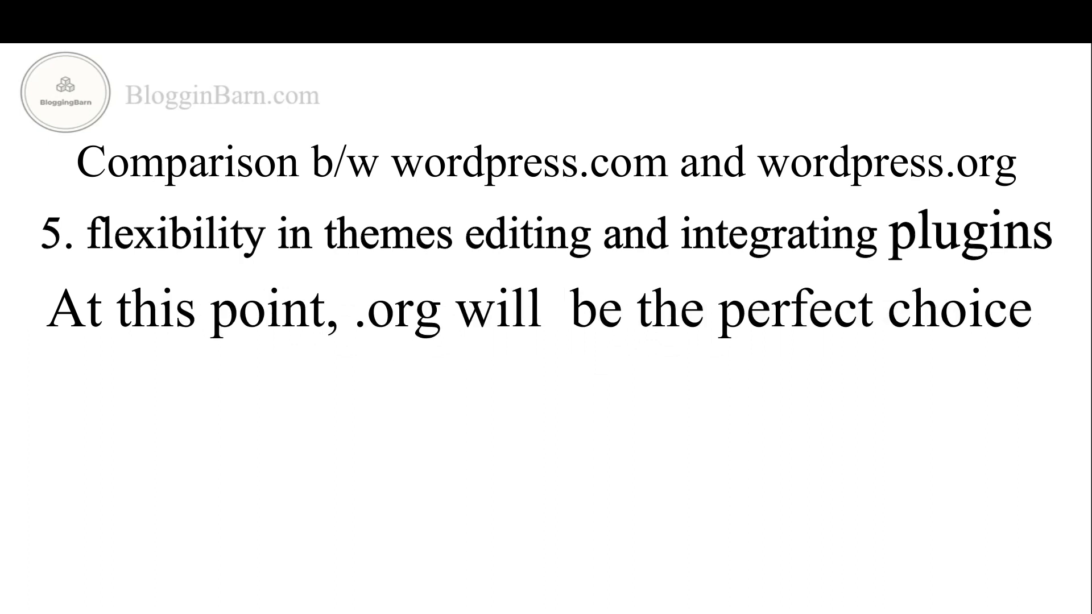
{"action": "type", "text": "because .org provides a lot of fre"}
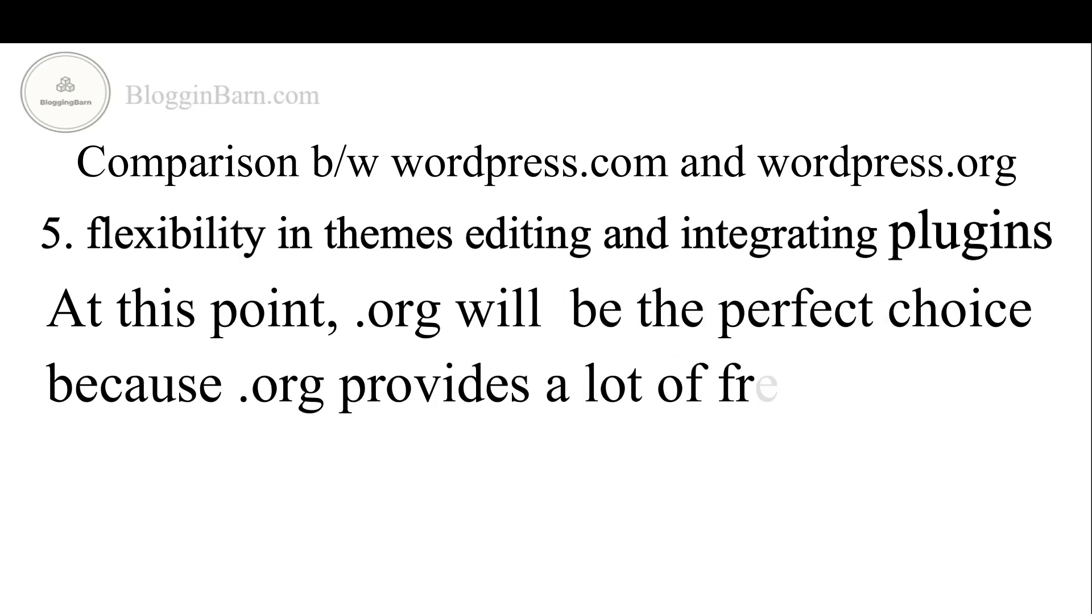